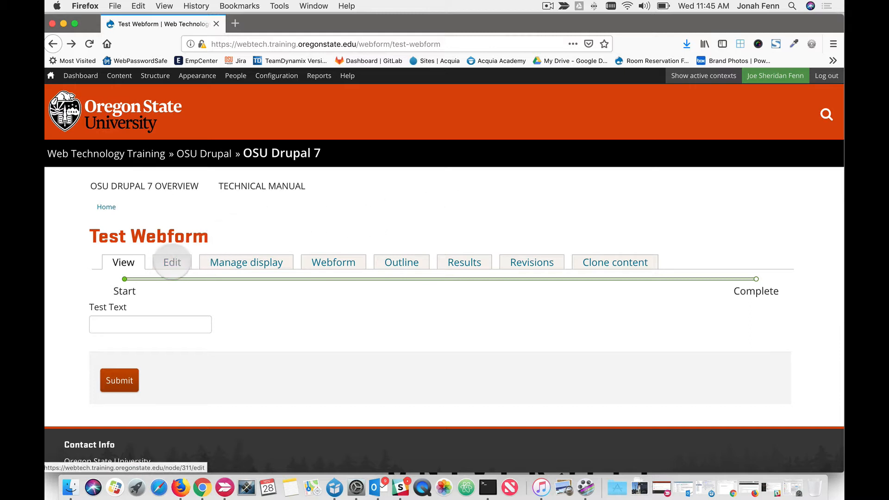
# - Bring up the admin Configuration menu from the Test Webform editing page
pyautogui.click(172, 262)
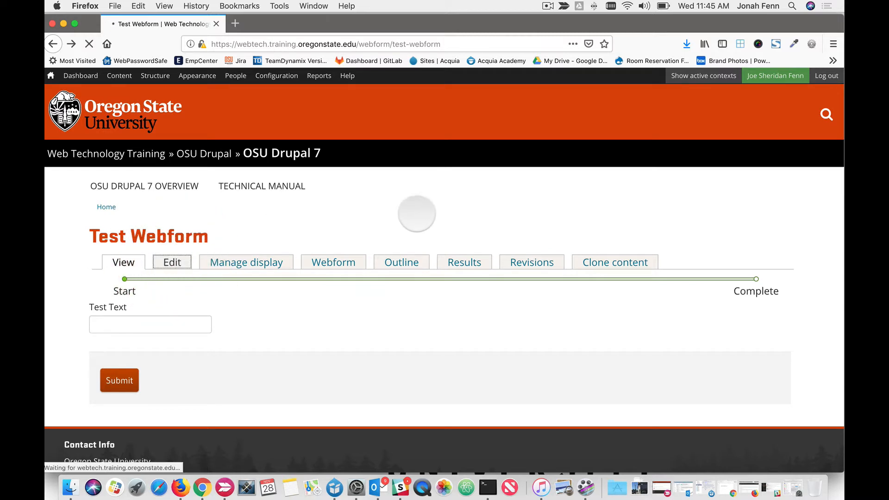
pyautogui.click(172, 262)
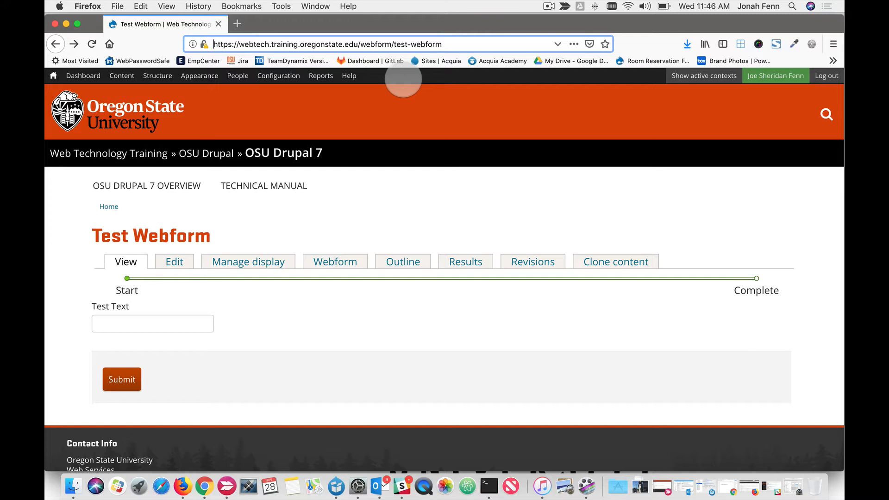
pyautogui.moveTo(395, 84)
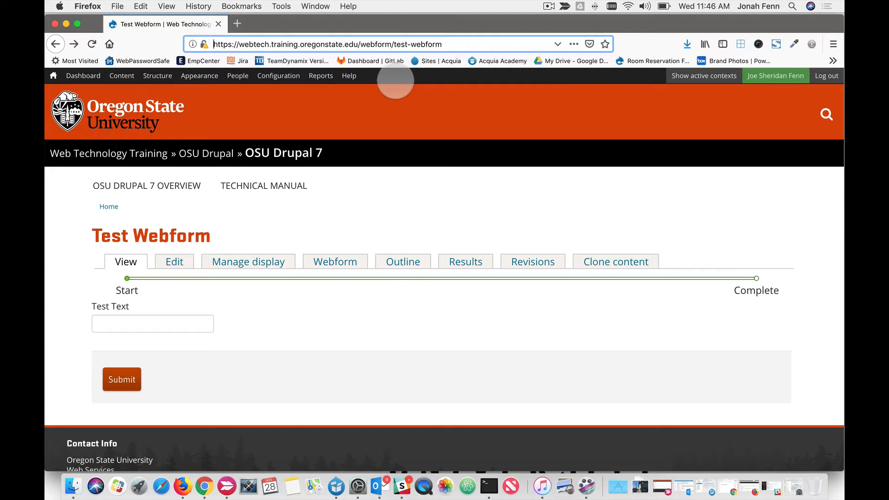
pyautogui.moveTo(400, 83)
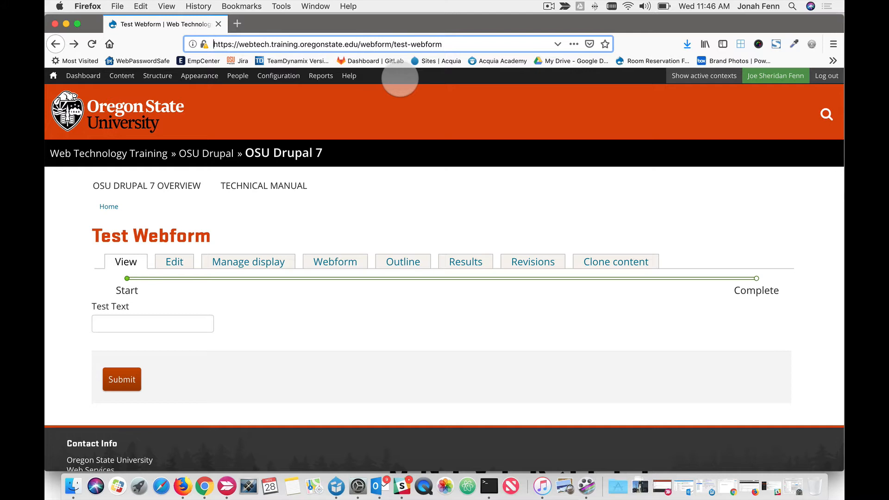
pyautogui.click(278, 76)
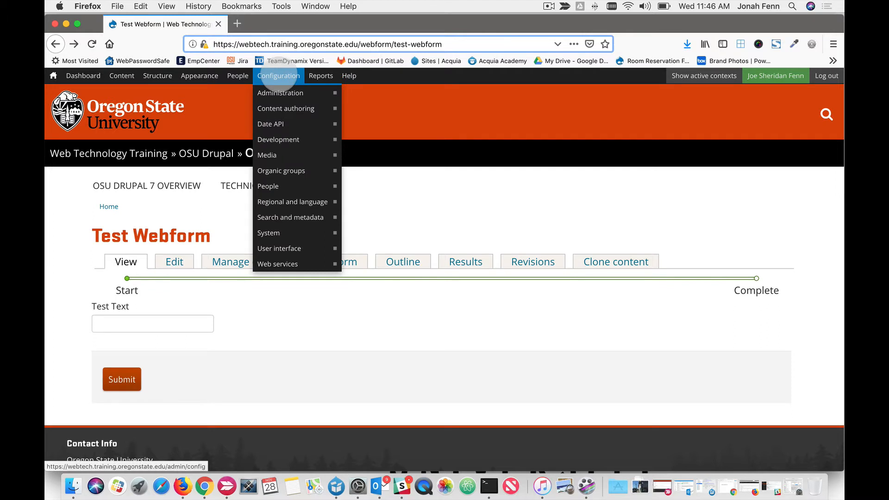
pyautogui.moveTo(268, 186)
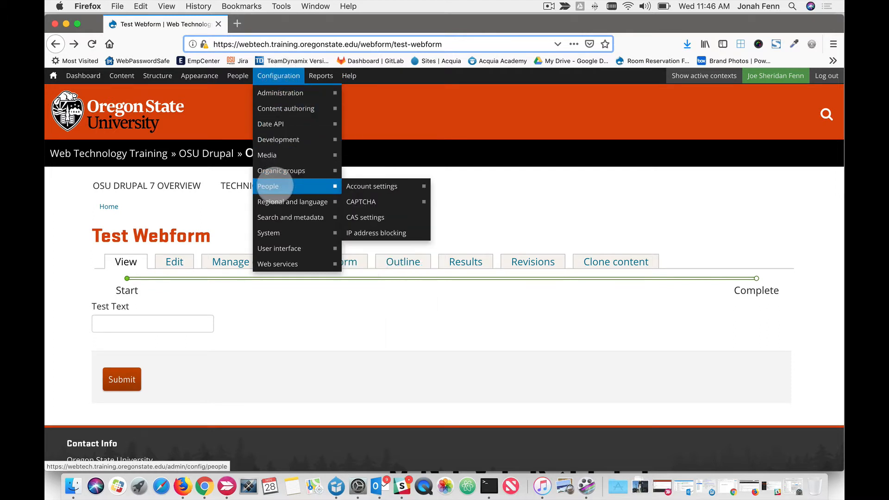
pyautogui.moveTo(361, 202)
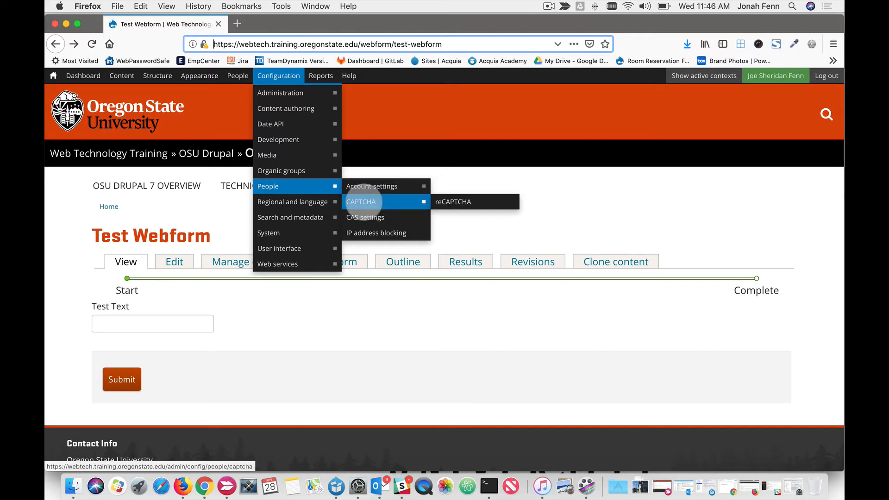
# - Open the CAPTCHA settings (Configuration > People) in a new tab and switch to it
pyautogui.click(361, 202)
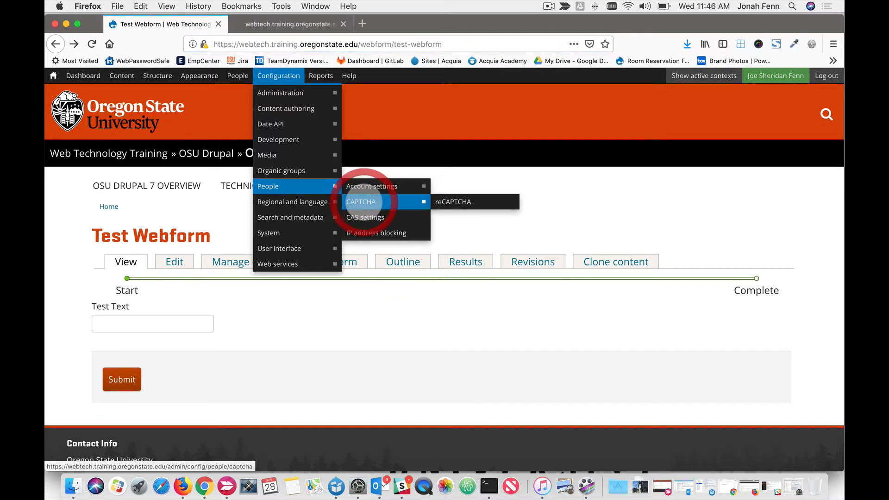
pyautogui.click(361, 202)
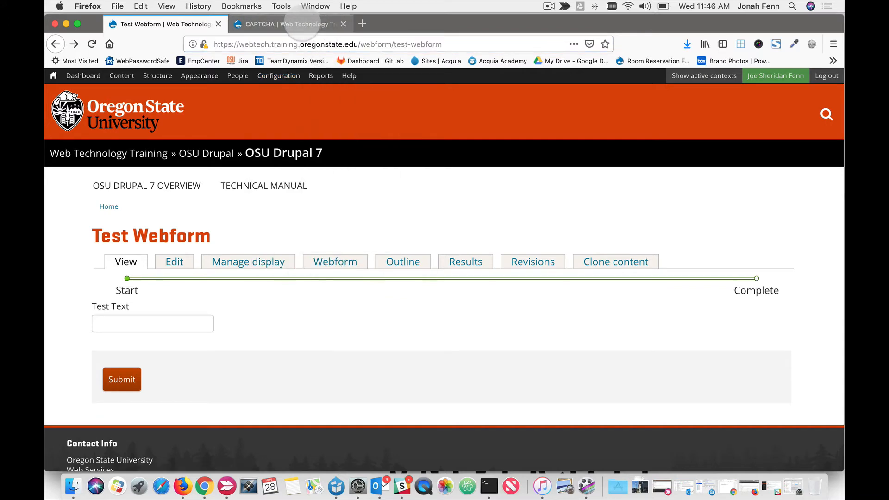
pyautogui.click(283, 24)
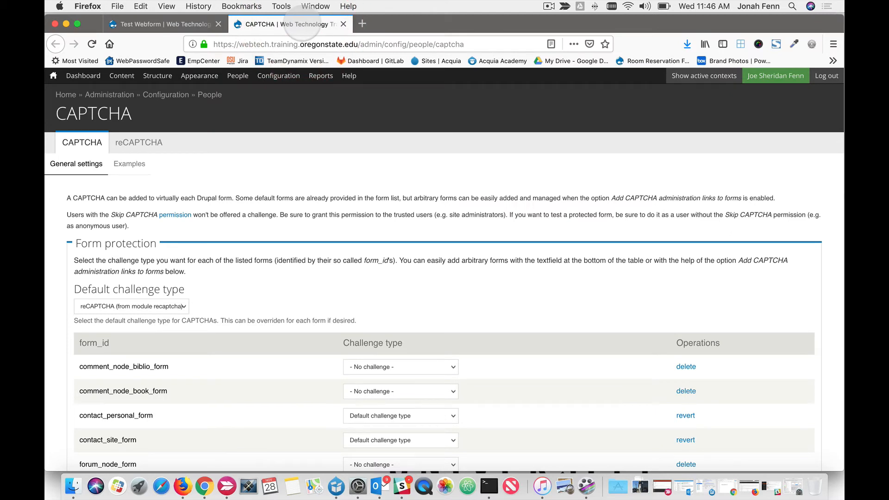
pyautogui.click(277, 75)
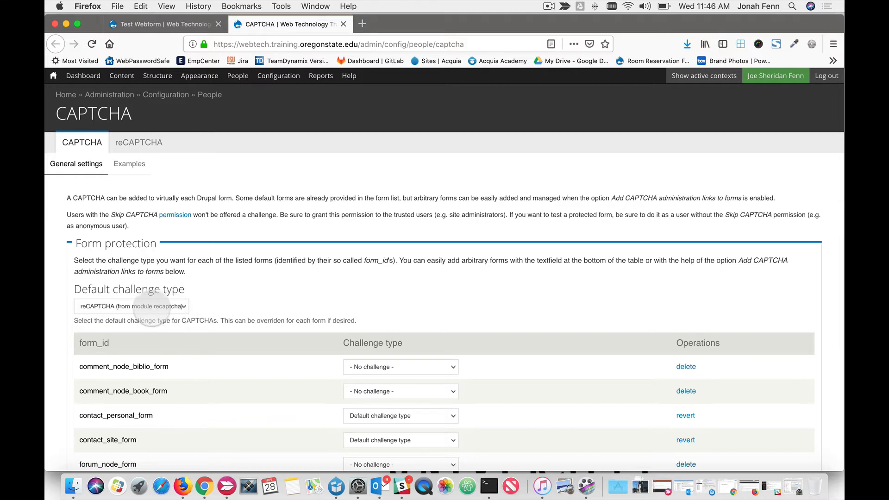
pyautogui.scroll(-3)
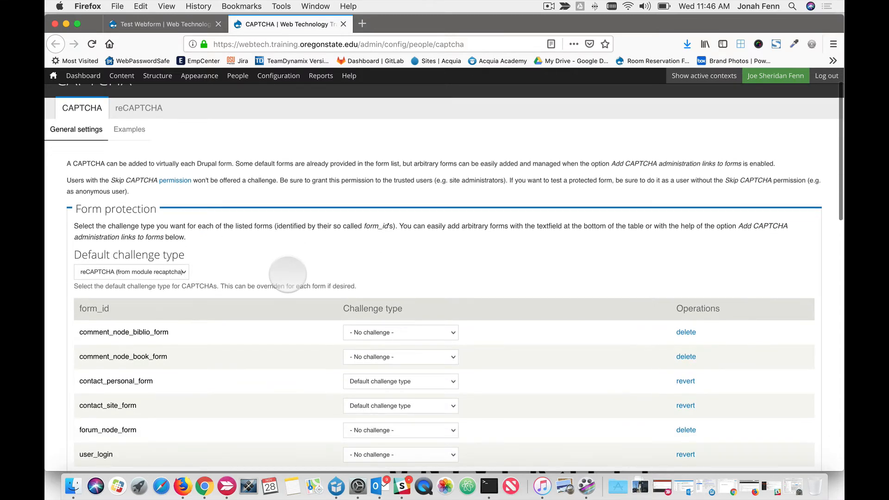
pyautogui.scroll(-3)
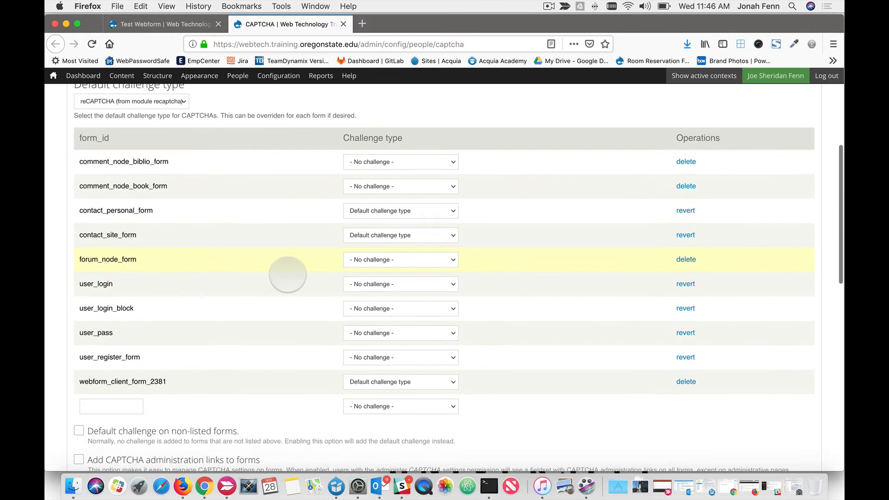
pyautogui.scroll(-3)
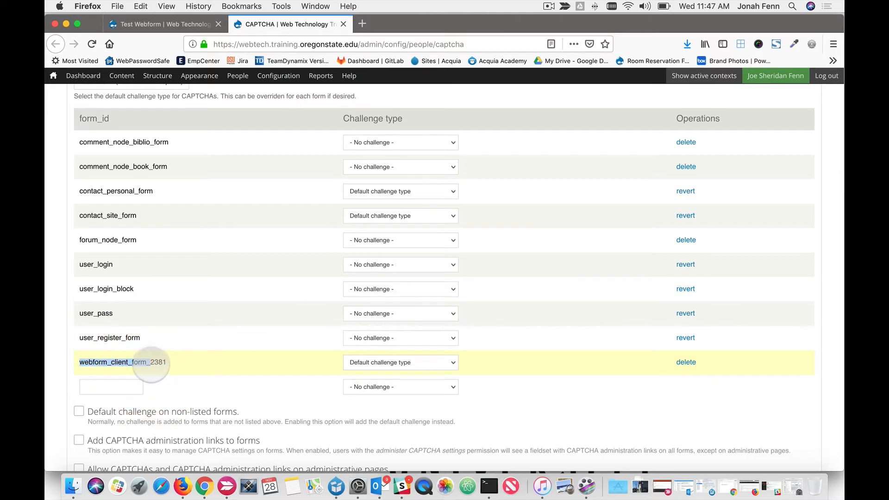
# - Add form ID webform_client_form_311 with the Default challenge type to the CAPTCHA table
pyautogui.click(111, 387)
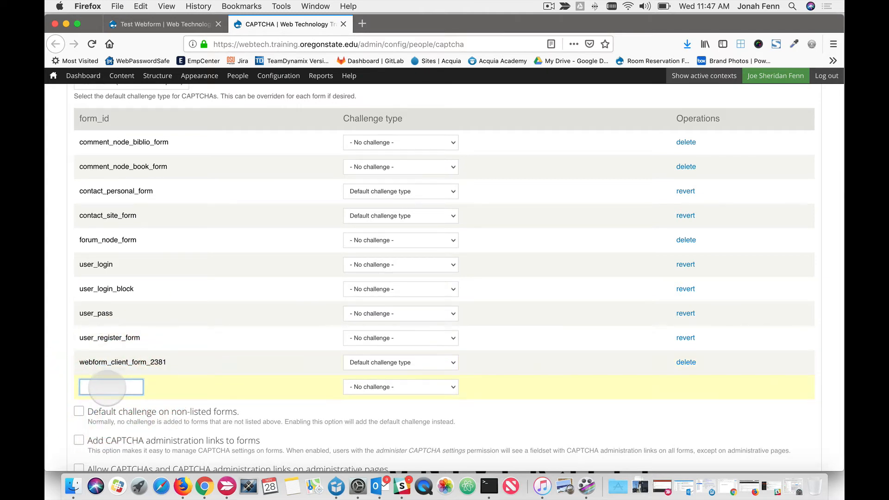
pyautogui.write('ebform_client_form_')
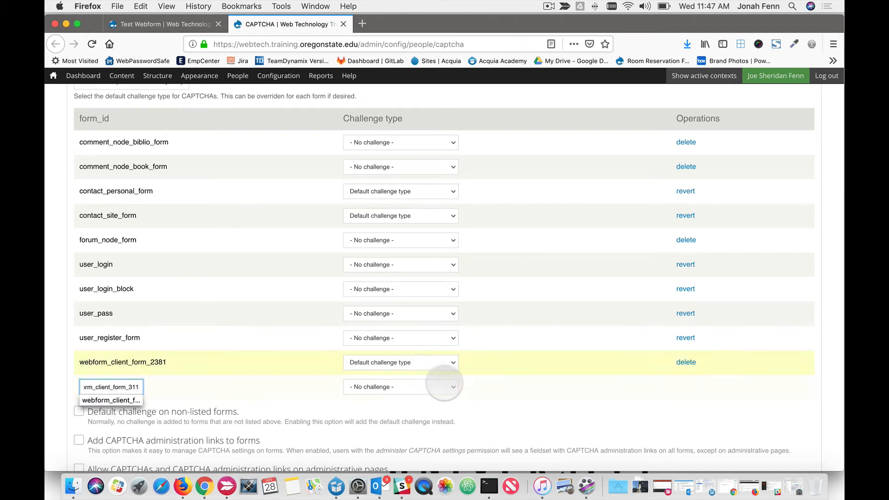
pyautogui.click(400, 387)
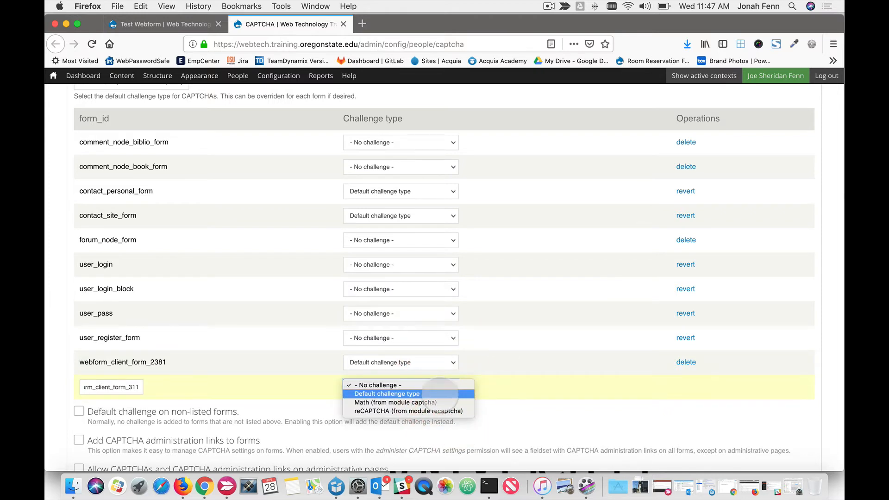
pyautogui.click(387, 394)
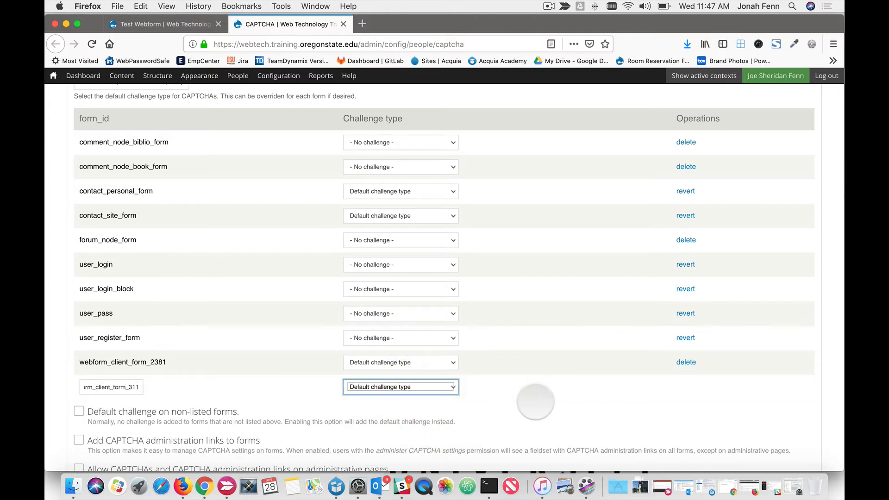
# - Save the CAPTCHA configuration so the new webform CAPTCHA point is added
pyautogui.scroll(-3)
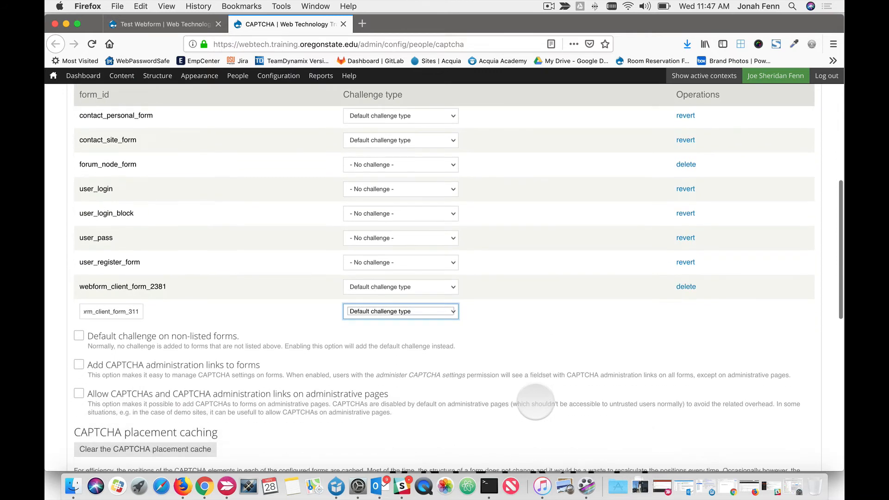
pyautogui.scroll(-3)
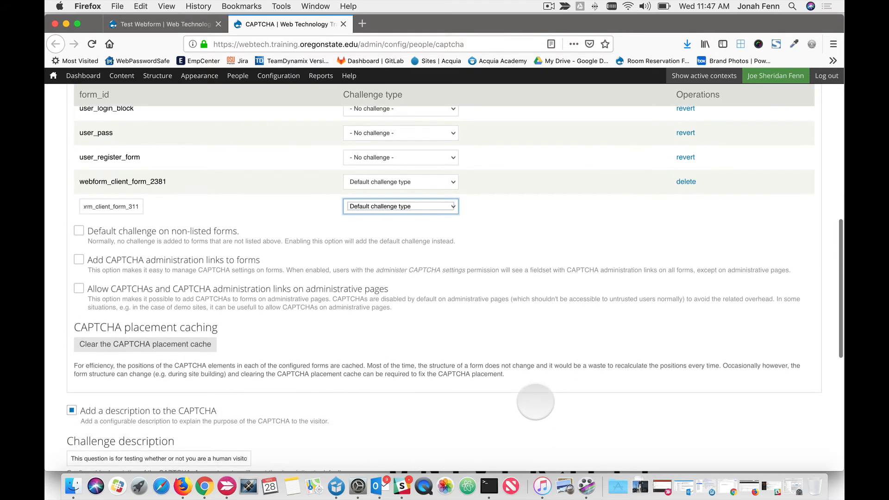
pyautogui.scroll(-3)
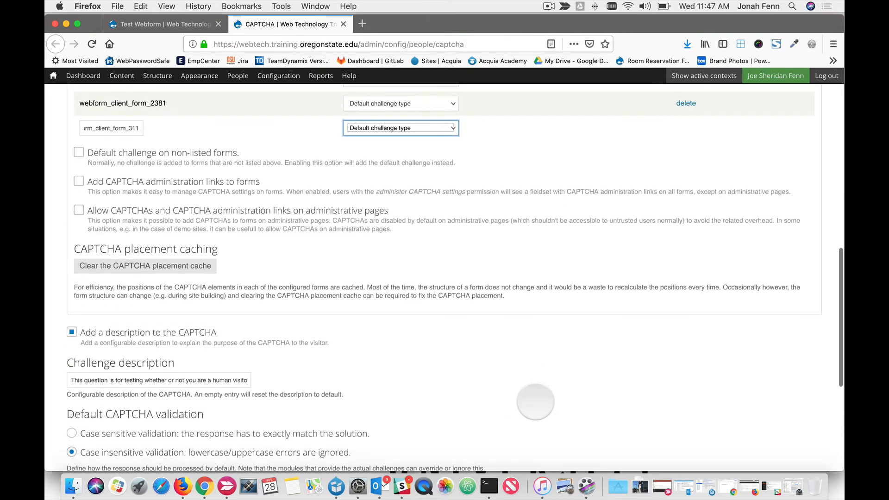
pyautogui.scroll(-3)
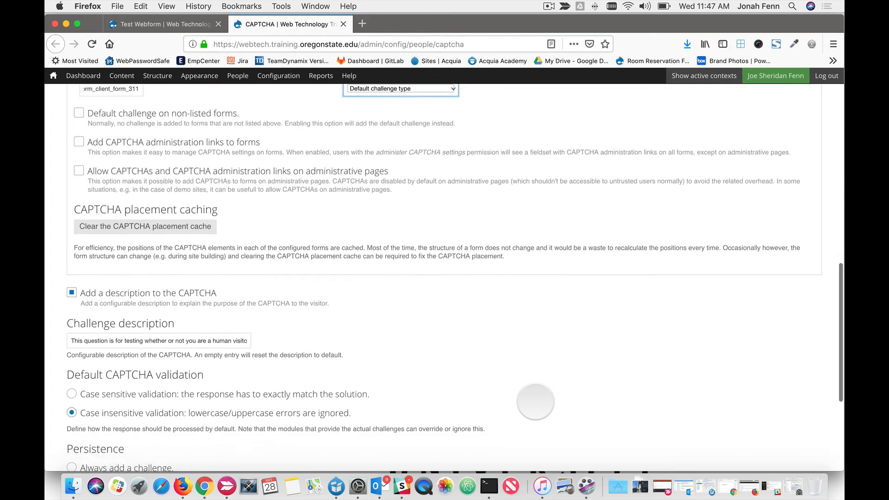
pyautogui.scroll(-3)
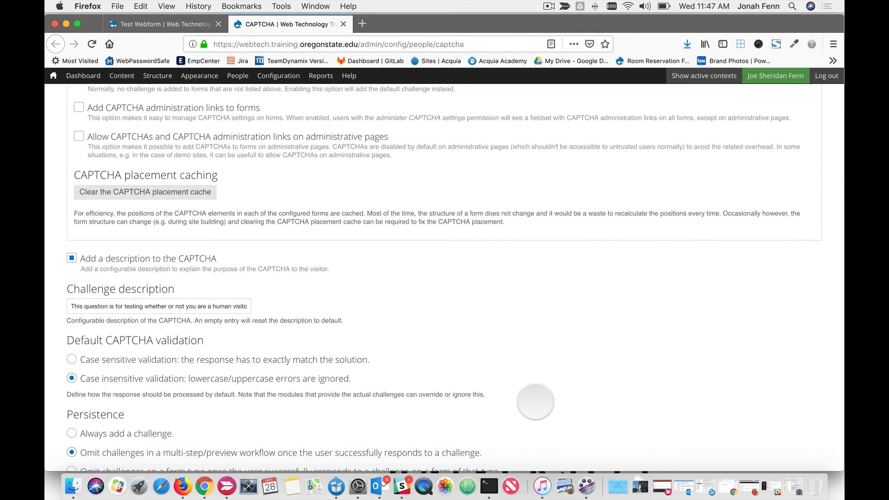
pyautogui.scroll(-3)
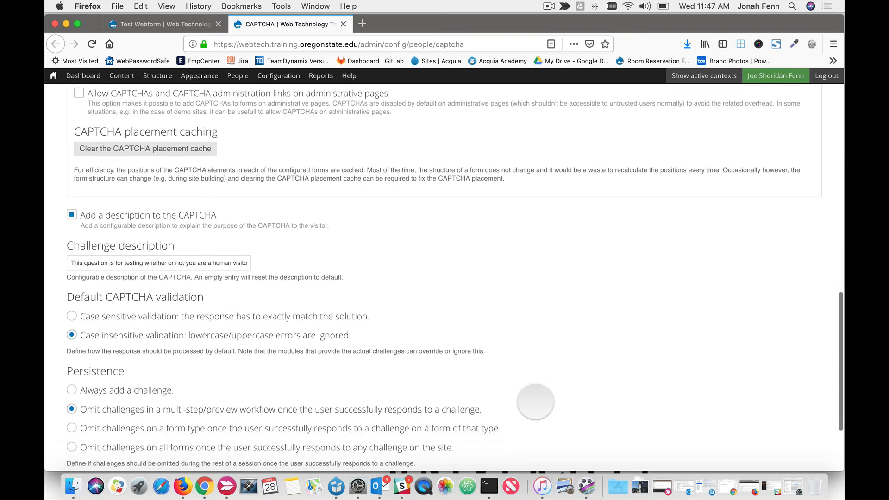
pyautogui.scroll(-3)
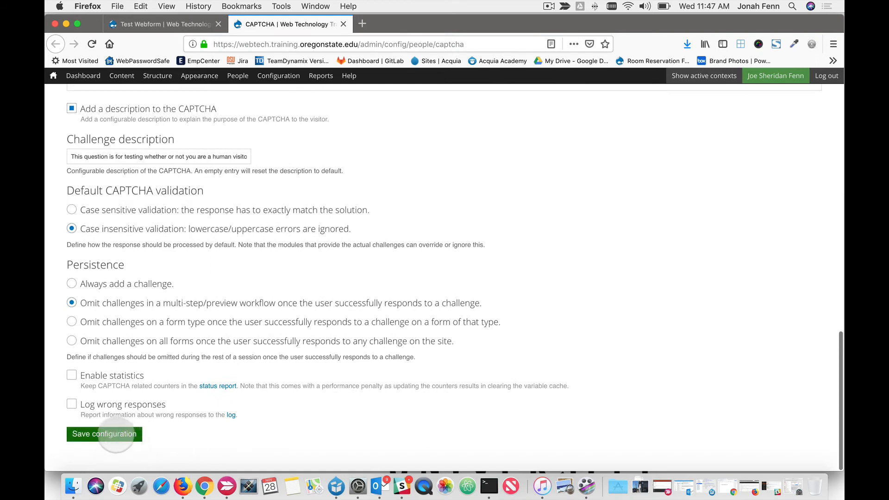
pyautogui.click(104, 433)
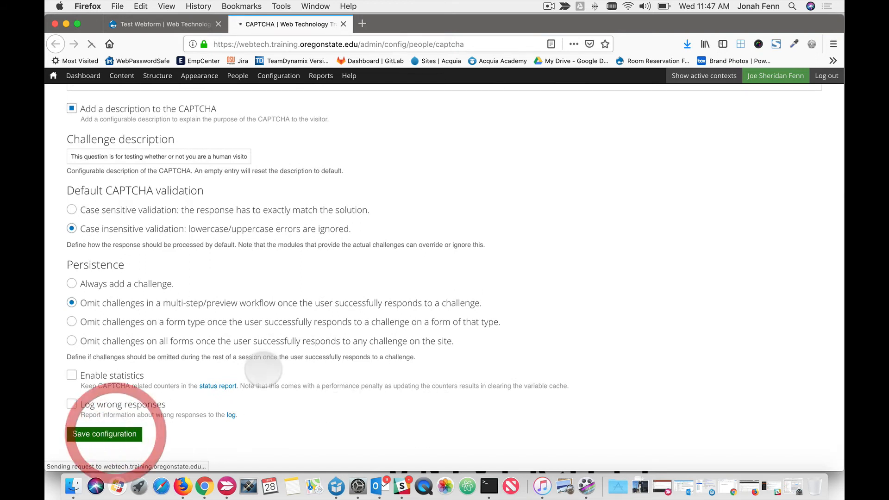
pyautogui.click(104, 433)
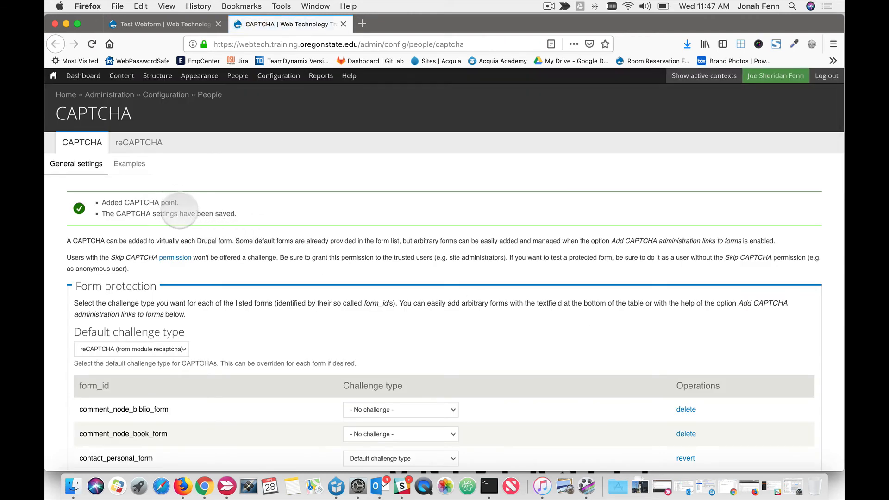
pyautogui.moveTo(333, 204)
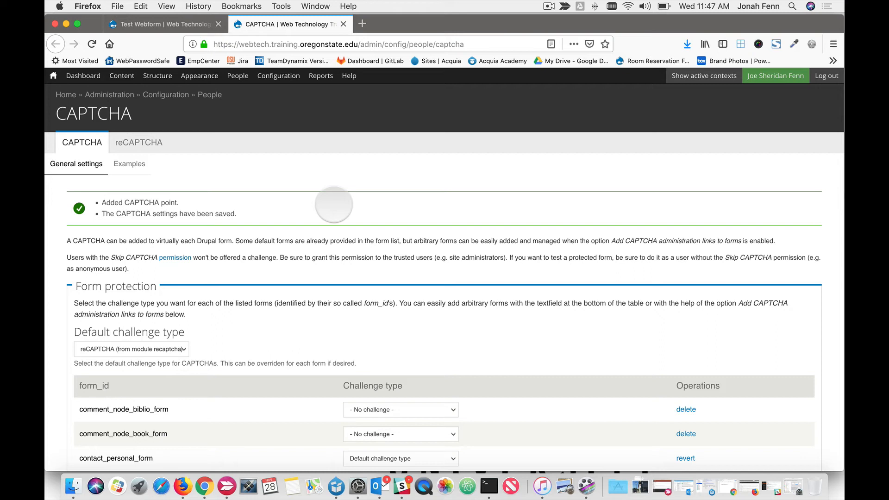
# - Switch back to the Test Webform tab showing the published form
pyautogui.click(200, 76)
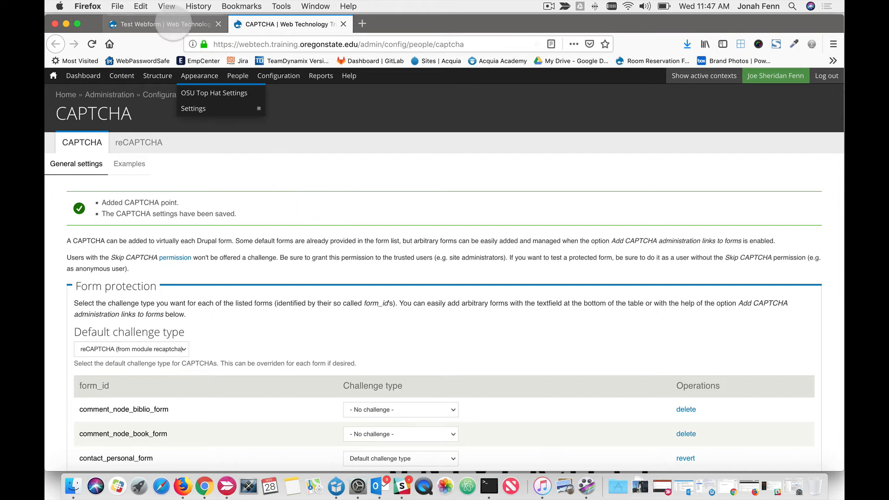
pyautogui.click(158, 24)
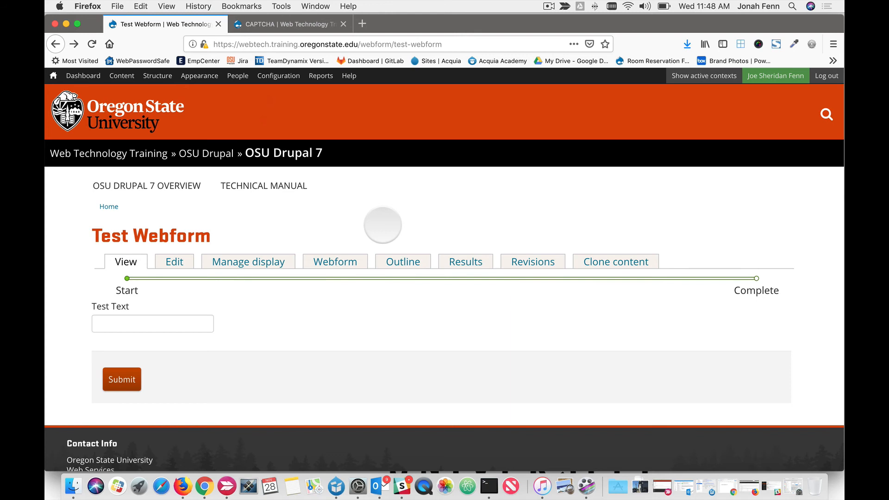
pyautogui.moveTo(193, 445)
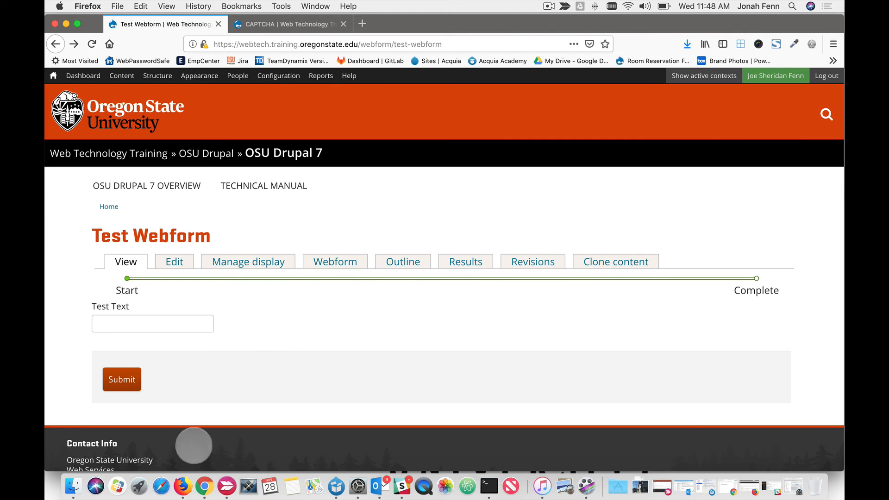
# - Switch to Chrome to view the Test Webform page as a logged-out visitor
pyautogui.click(184, 487)
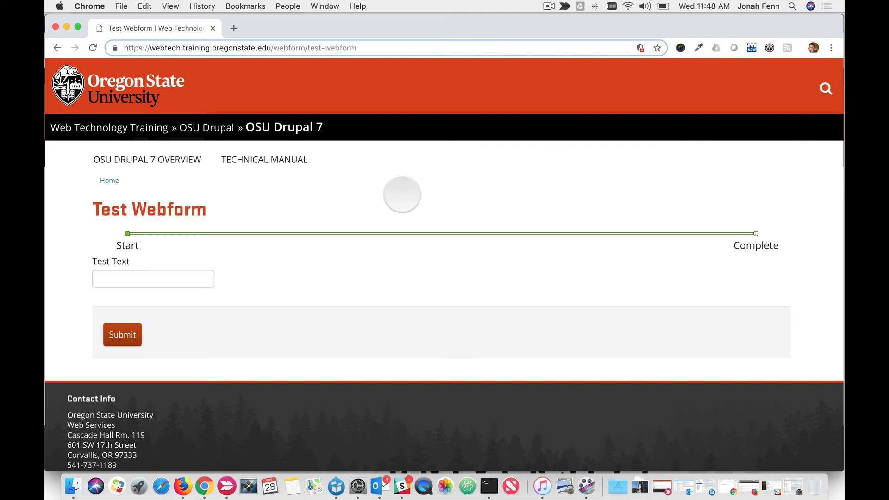
# - Reload the anonymous Test Webform page so the "I'm not a robot" reCAPTCHA appears above Submit
pyautogui.click(265, 159)
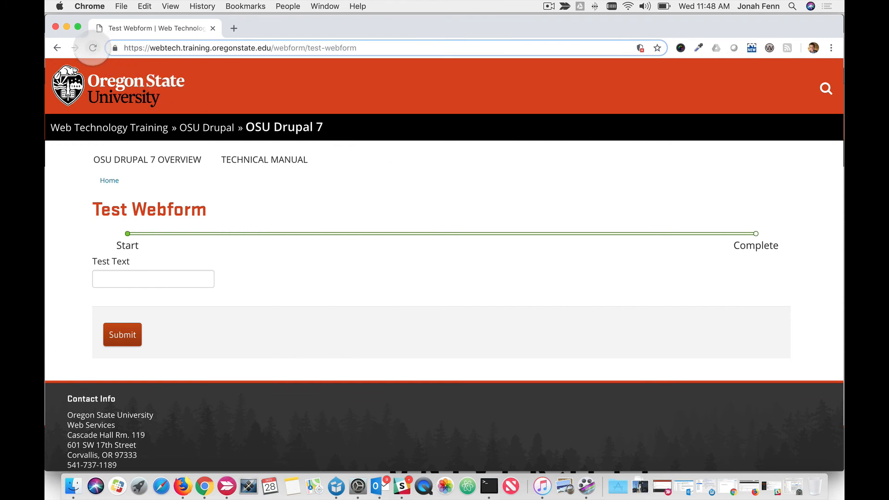
pyautogui.click(92, 48)
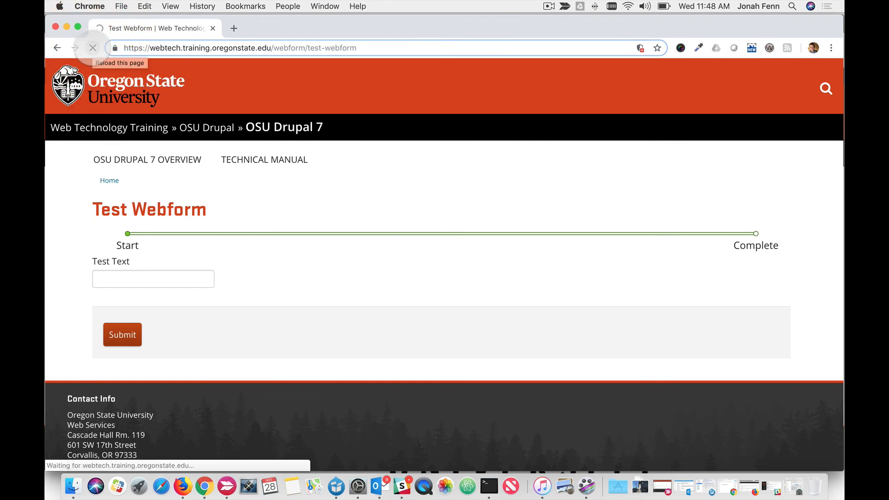
pyautogui.click(93, 48)
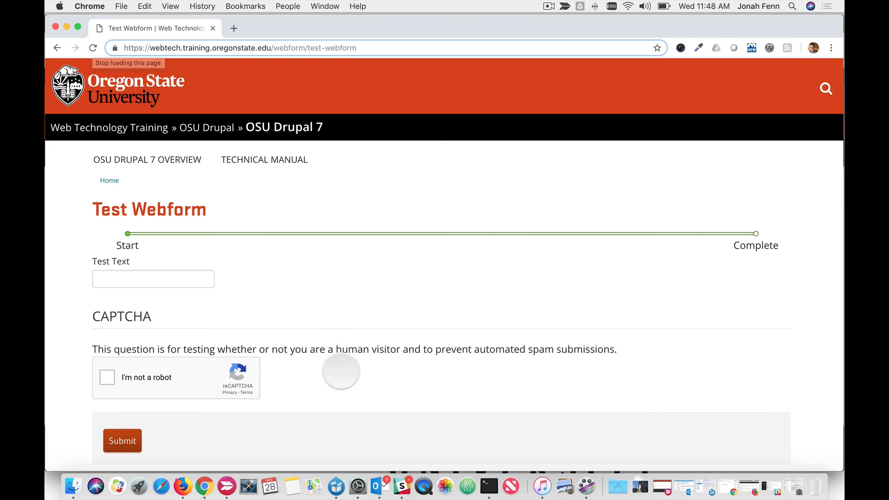